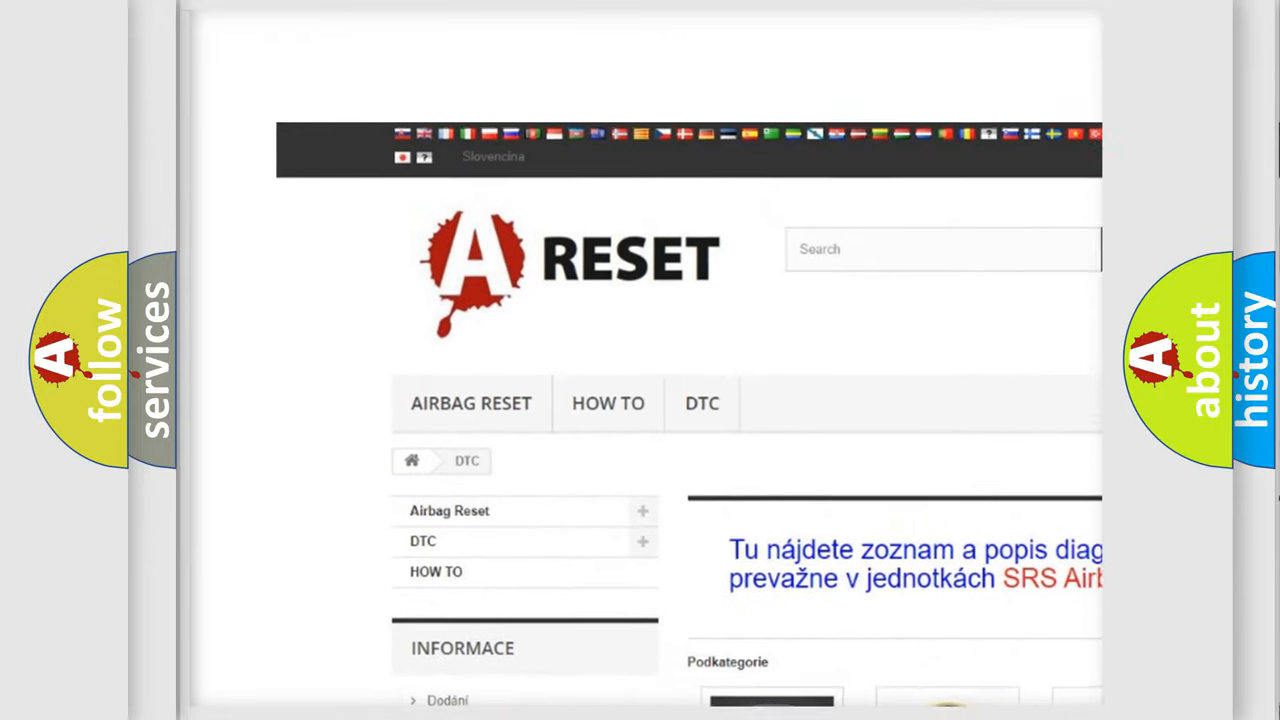
# Step: Open the Jeep DTC listing from the brand grid, showing codes such as B0001:13 and B0002:12
pyautogui.scroll(-3)
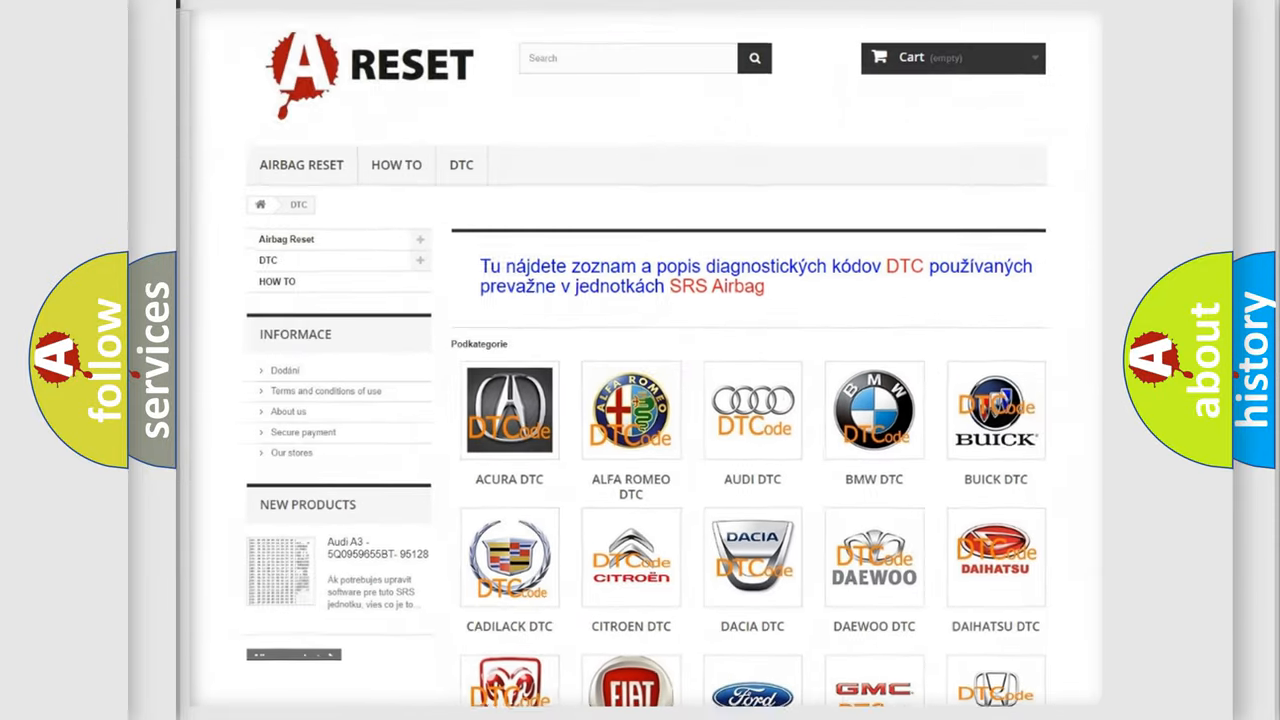
pyautogui.scroll(-3)
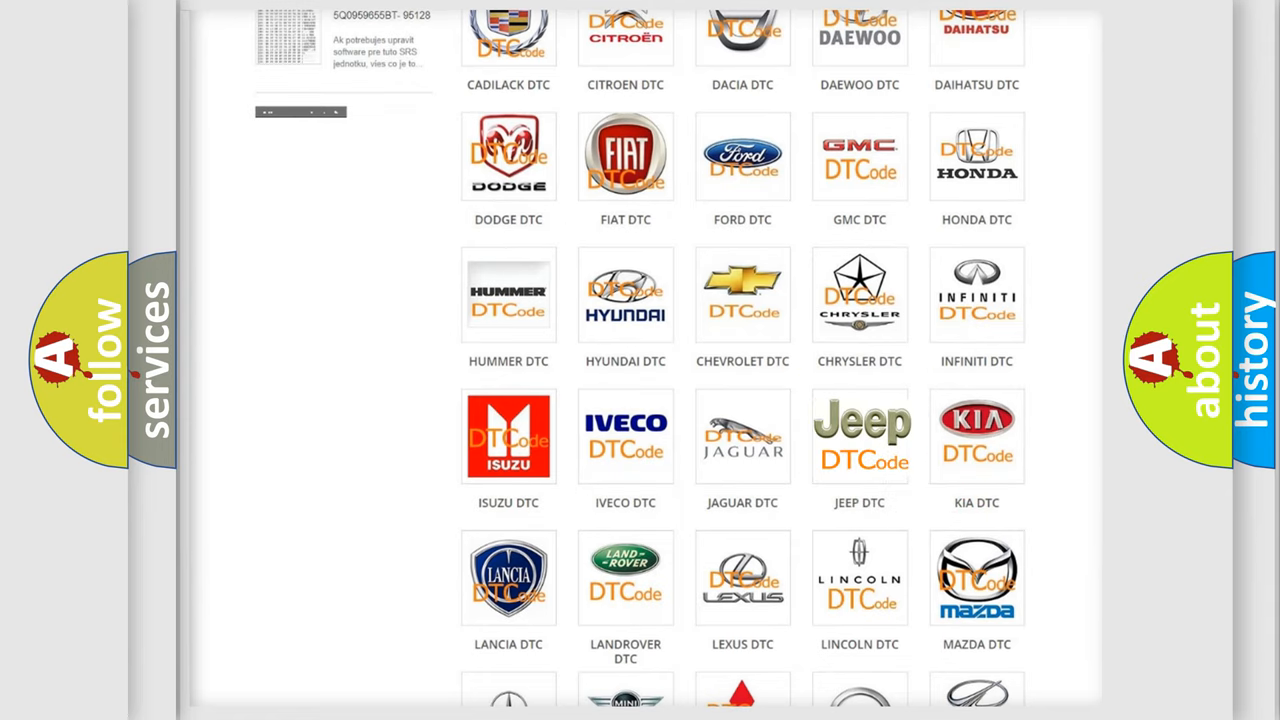
pyautogui.click(860, 436)
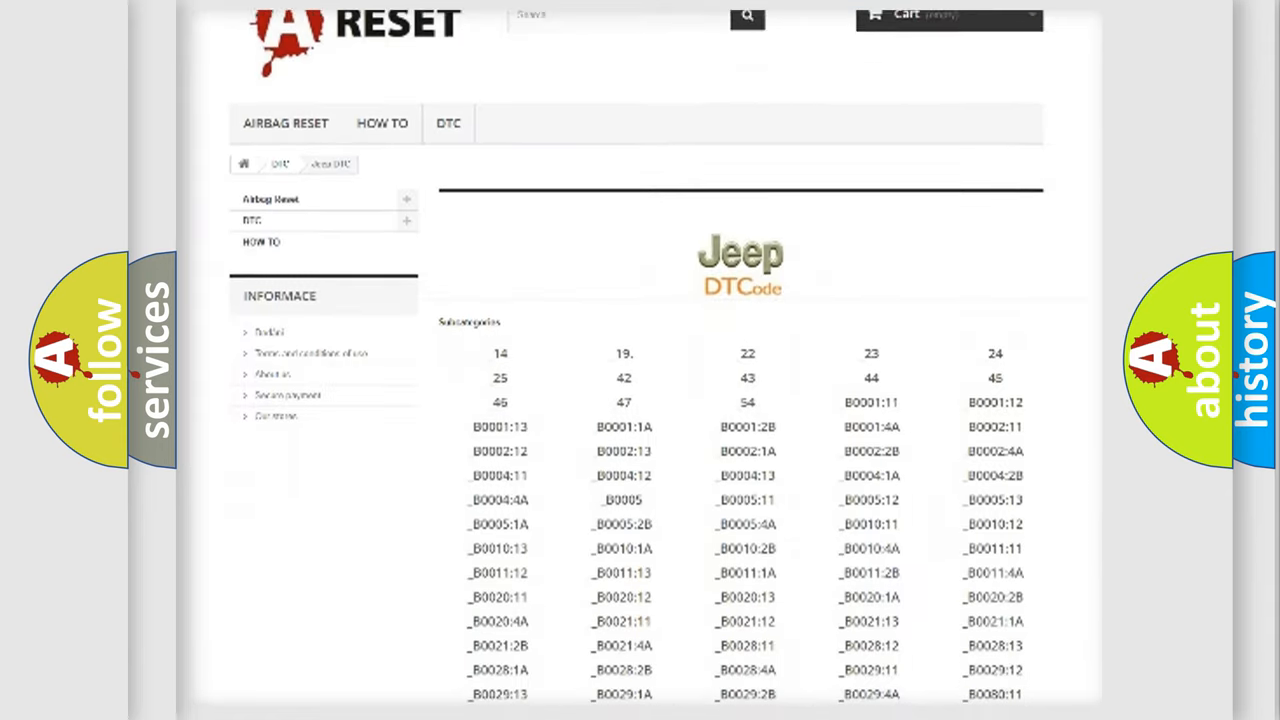
pyautogui.scroll(-3)
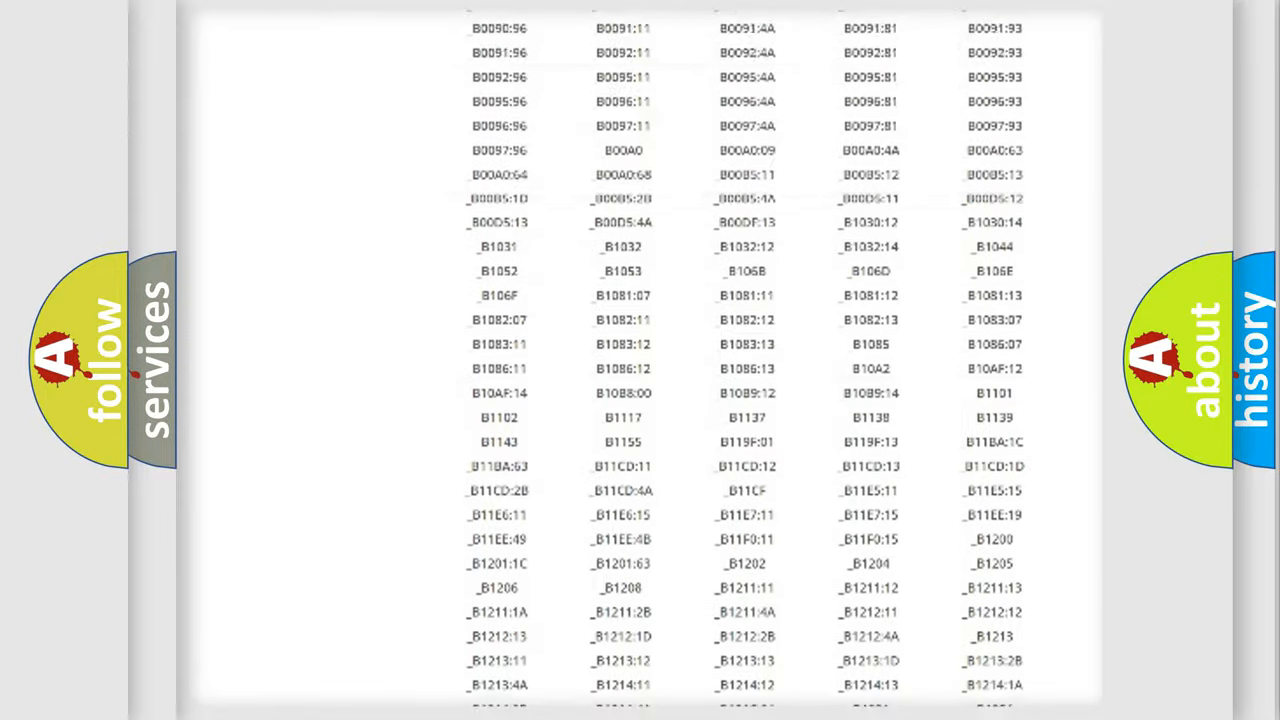
pyautogui.scroll(3)
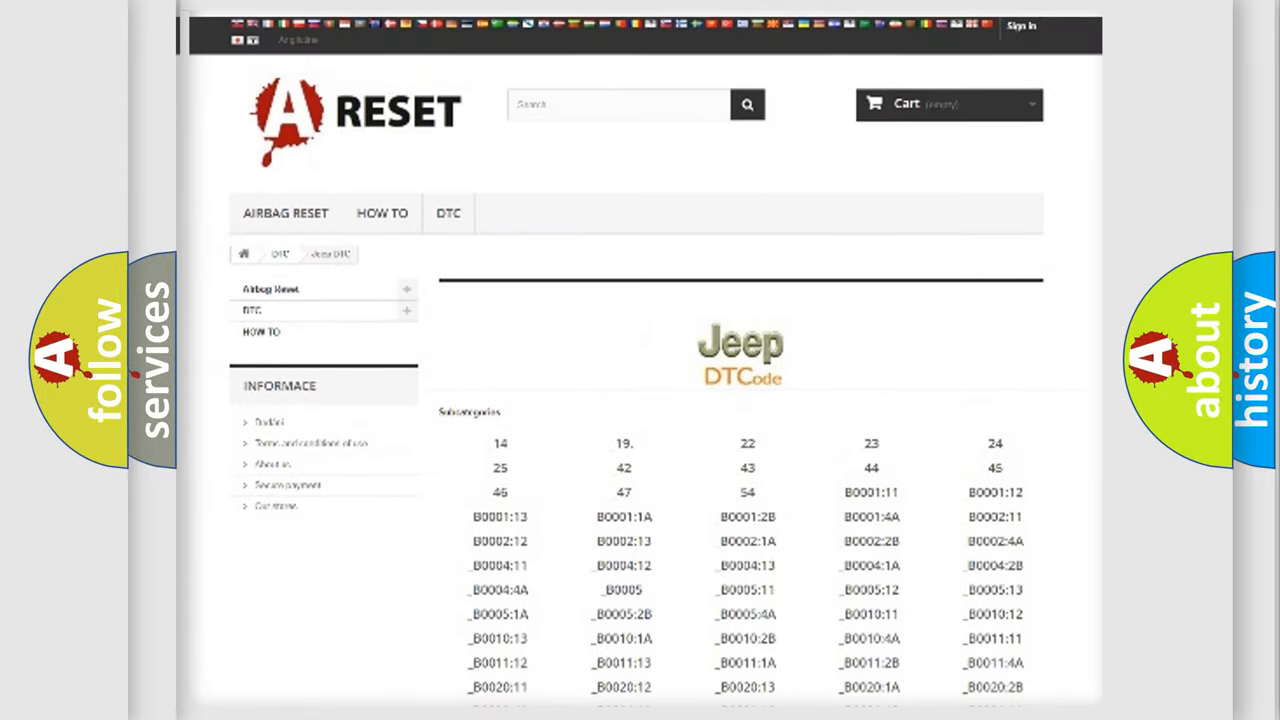